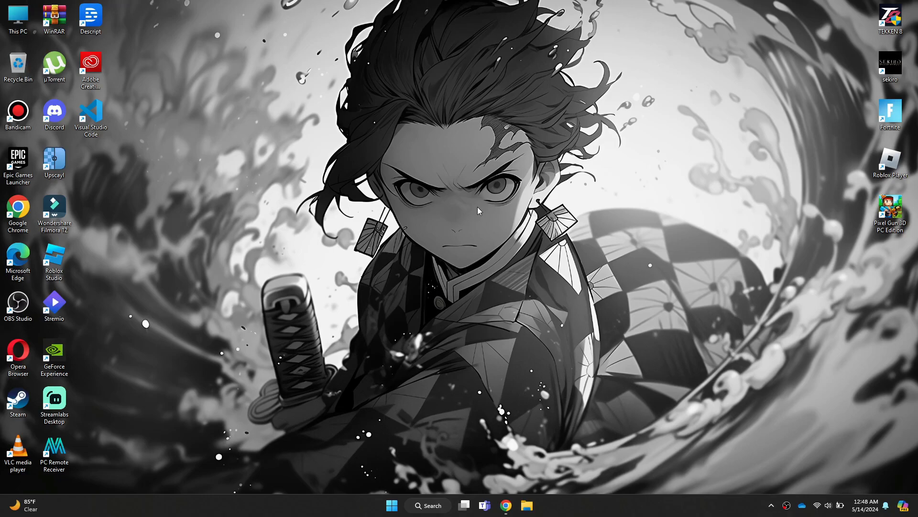
- Bring up the Windows Run dialog to launch services.msc
{"action": "key", "text": "Win+r"}
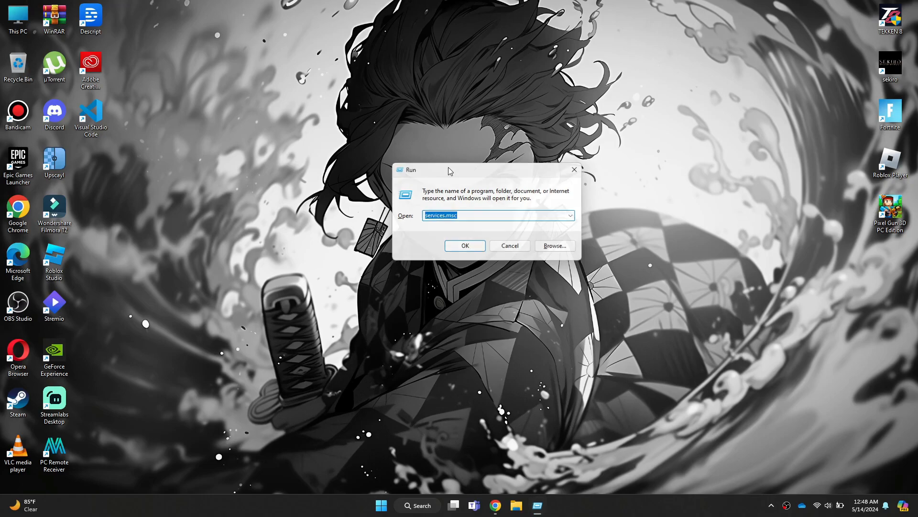
- Launch Services, restart NVIDIA Display Container LS, and open its properties
{"action": "left_click", "coordinate": [464, 245]}
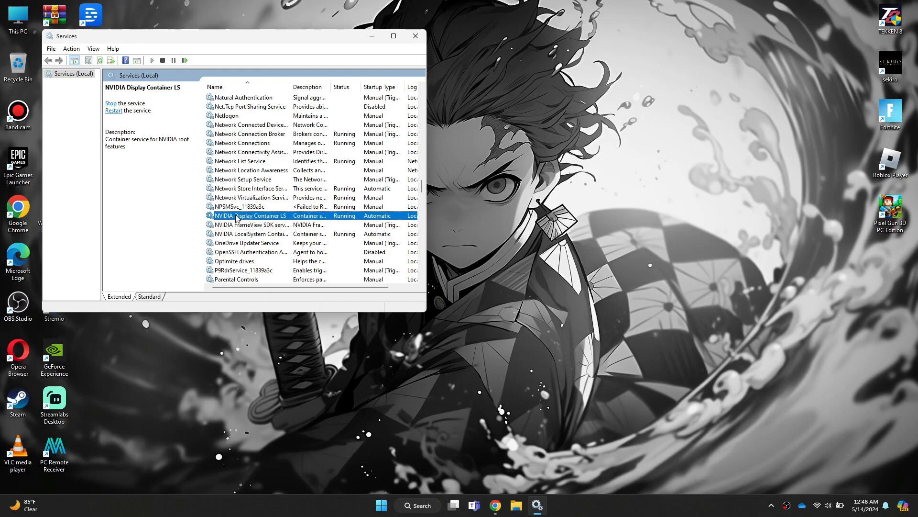
{"action": "mouse_move", "coordinate": [345, 227]}
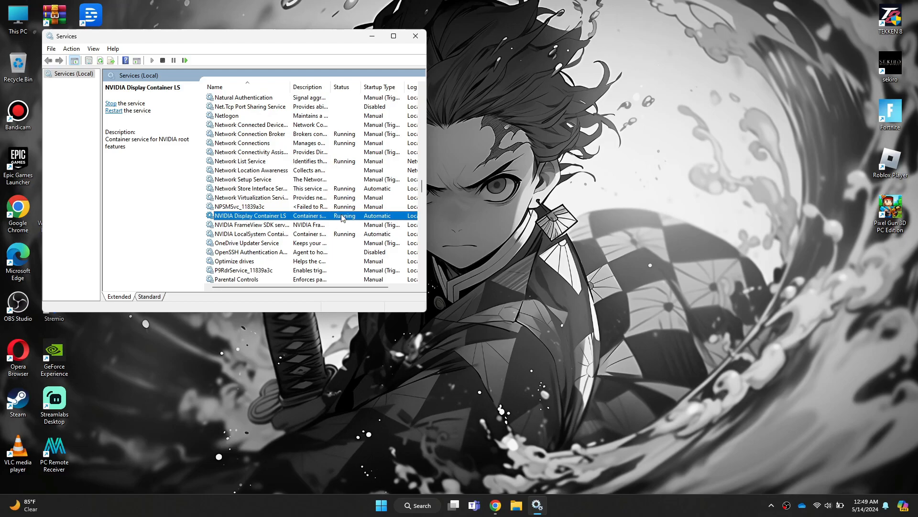
{"action": "right_click", "coordinate": [252, 216]}
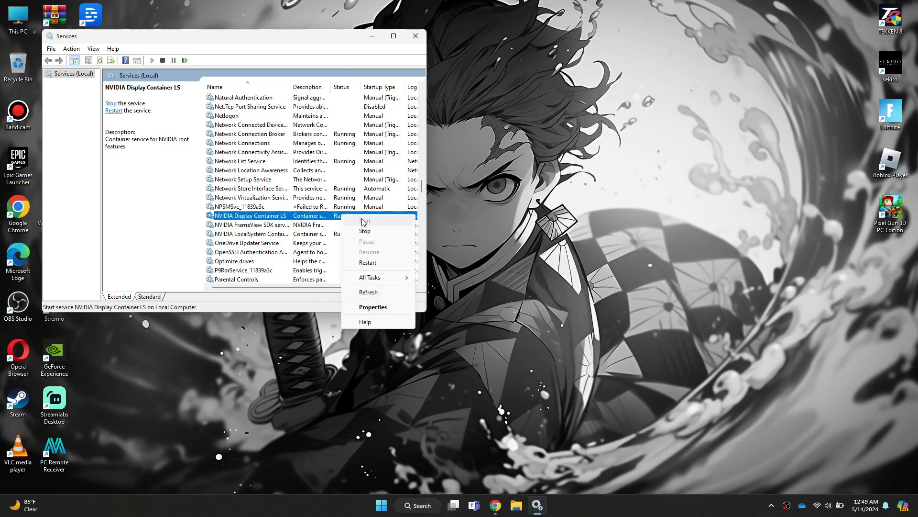
{"action": "left_click", "coordinate": [301, 220]}
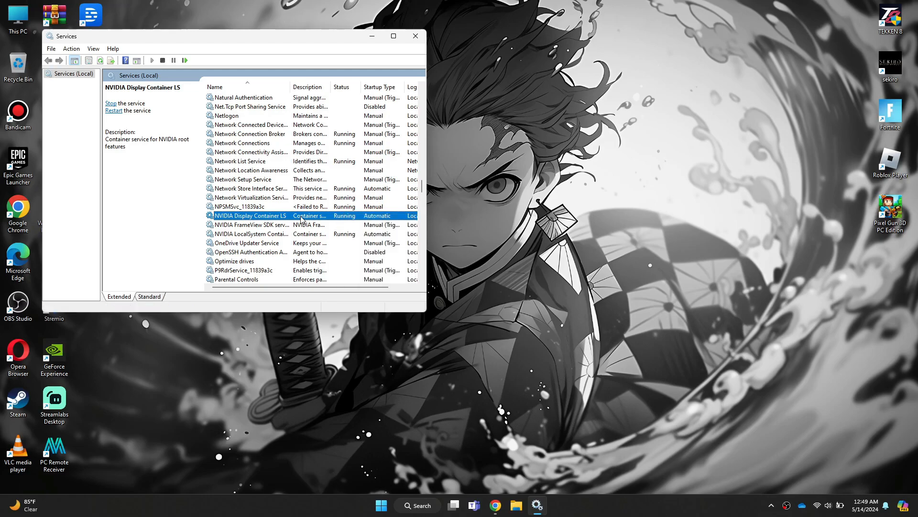
{"action": "double_click", "coordinate": [250, 216]}
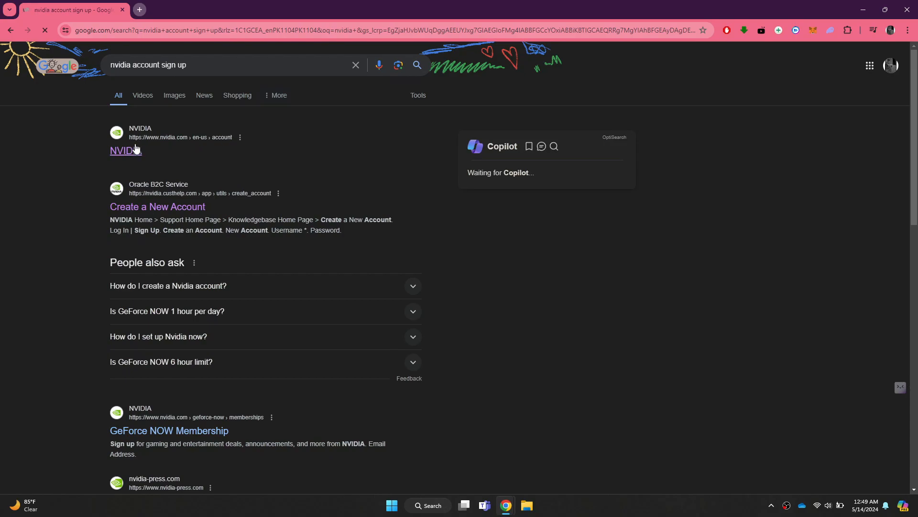
- Open the NVIDIA result and start entering the account email on the portal
{"action": "left_click", "coordinate": [123, 151]}
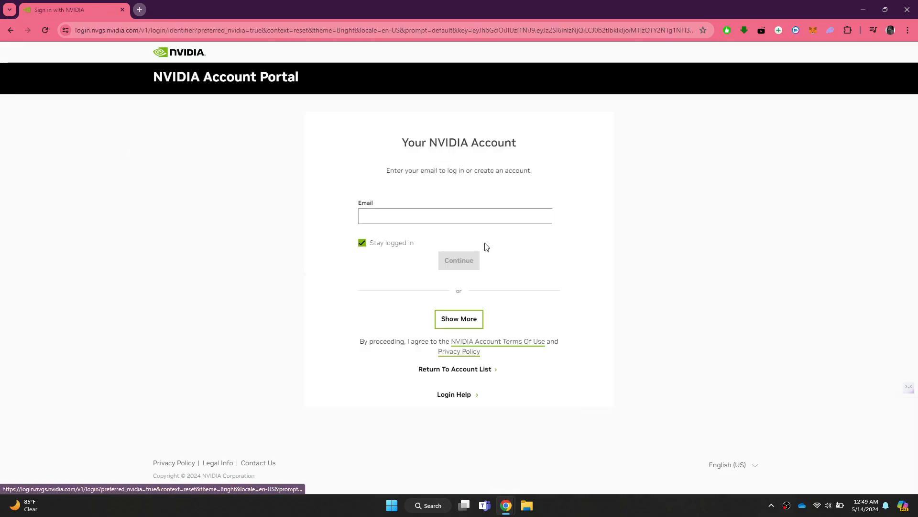
{"action": "left_click", "coordinate": [459, 318]}
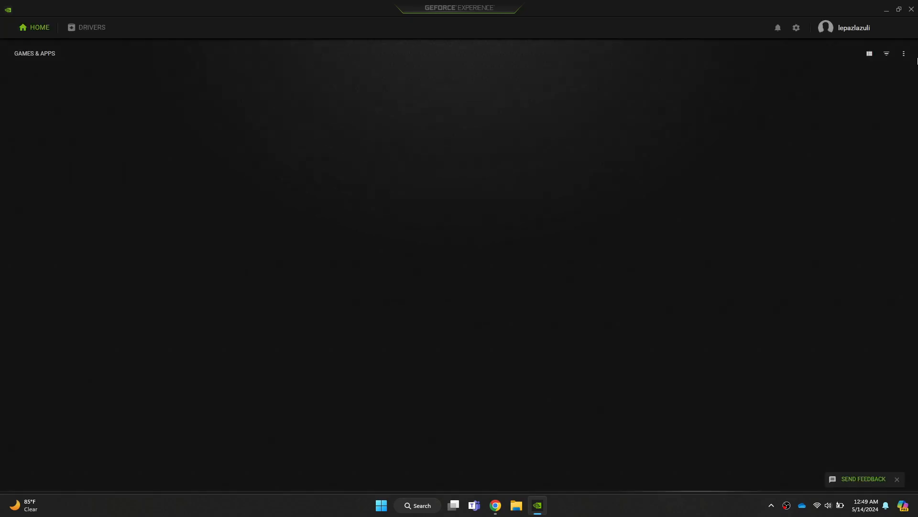
- Close GeForce Experience, show the desktop, and start a search for Command Prompt
{"action": "left_click", "coordinate": [885, 9]}
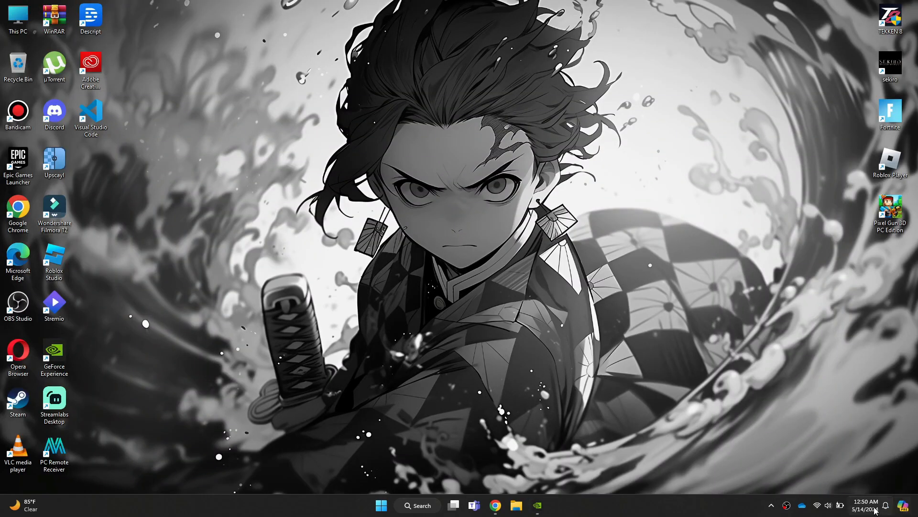
{"action": "left_click", "coordinate": [866, 505]}
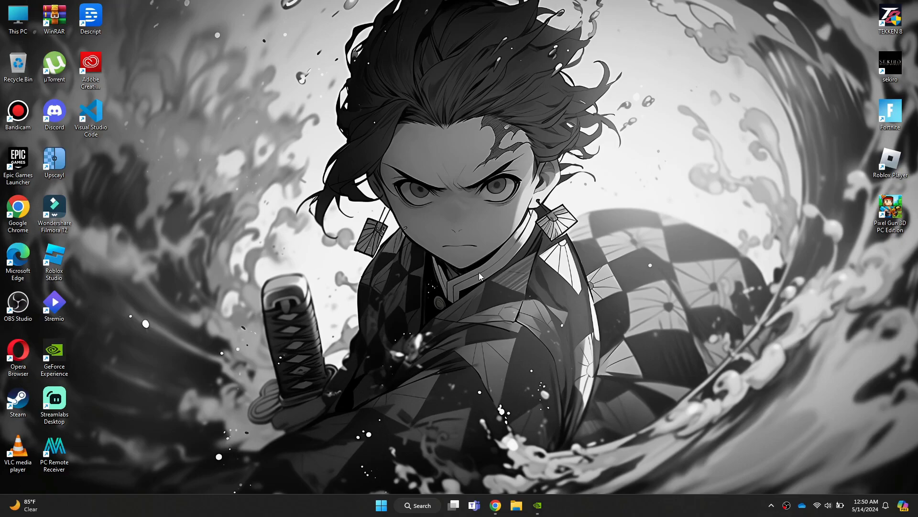
{"action": "left_click", "coordinate": [418, 506]}
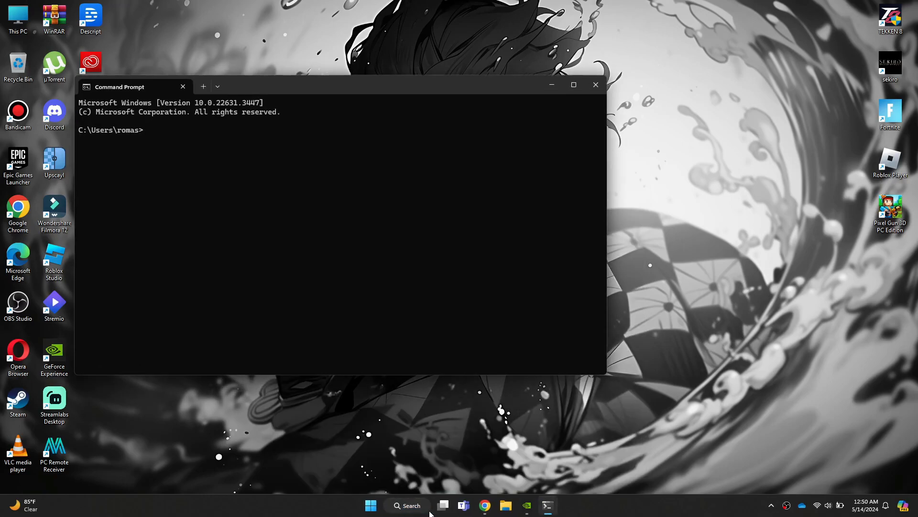
- Run ipconfig /flushdns in Command Prompt and close the window
{"action": "type", "text": "ip"}
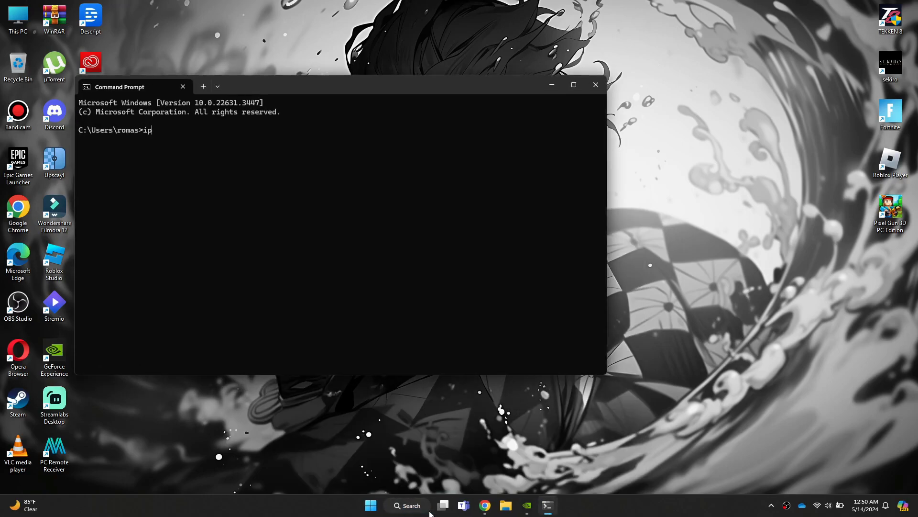
{"action": "type", "text": "config /flushdns"}
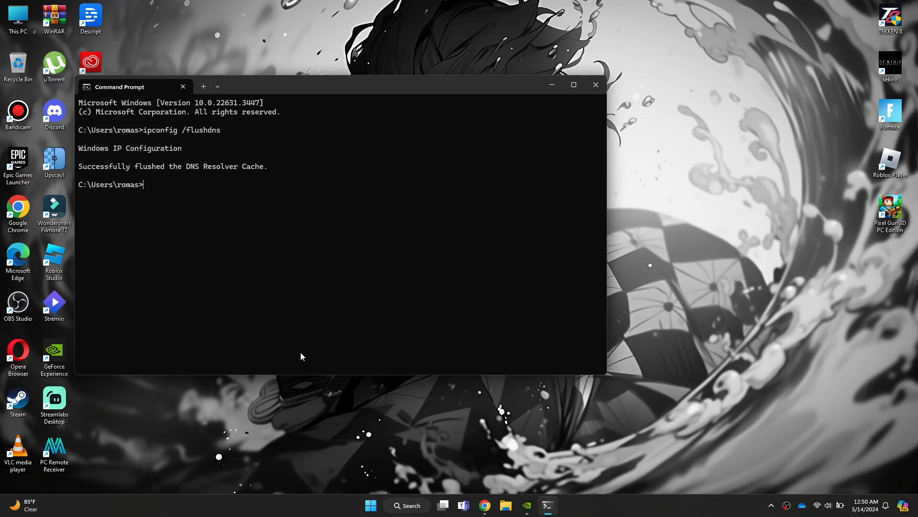
{"action": "left_click", "coordinate": [596, 85]}
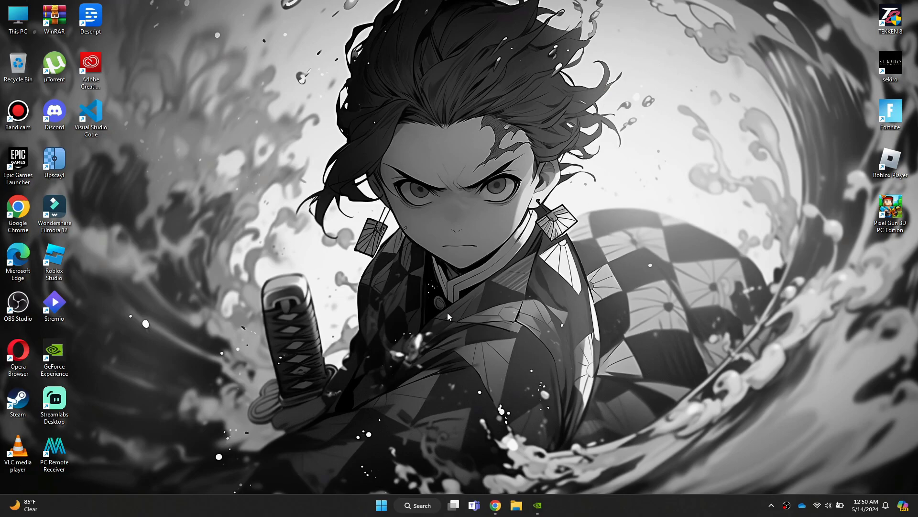
- Open Add or remove programs and scroll to the NVIDIA GeForce Experience and driver entries
{"action": "left_click", "coordinate": [416, 505]}
{"action": "type", "text": "add"}
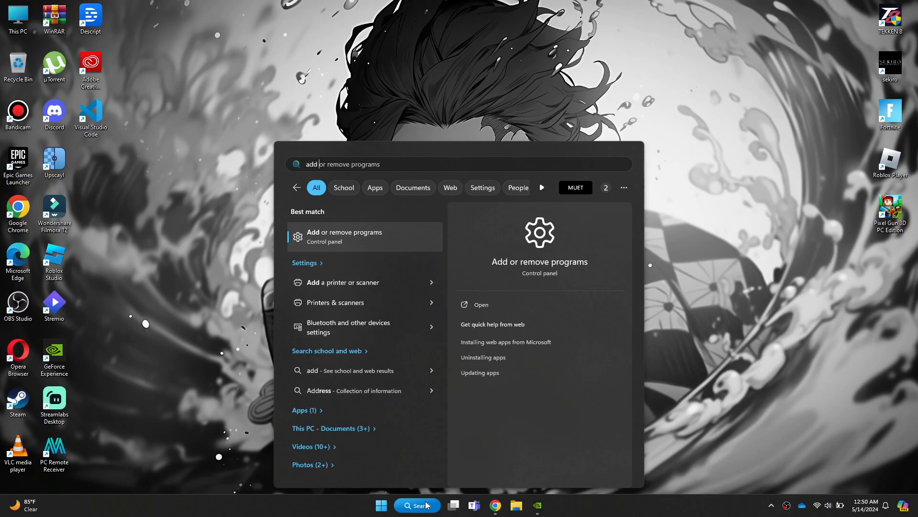
{"action": "left_click", "coordinate": [345, 236]}
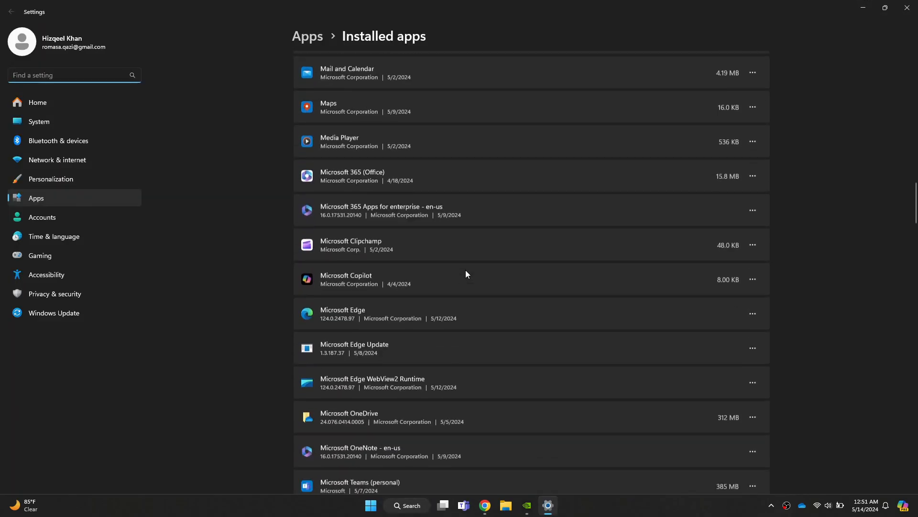
{"action": "scroll", "scroll_direction": "down", "scroll_amount": 3}
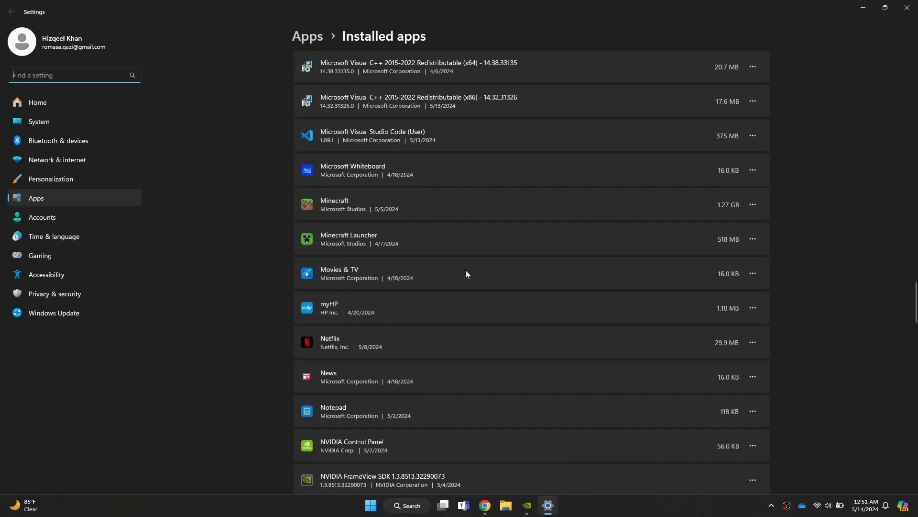
{"action": "scroll", "scroll_direction": "down", "scroll_amount": 3}
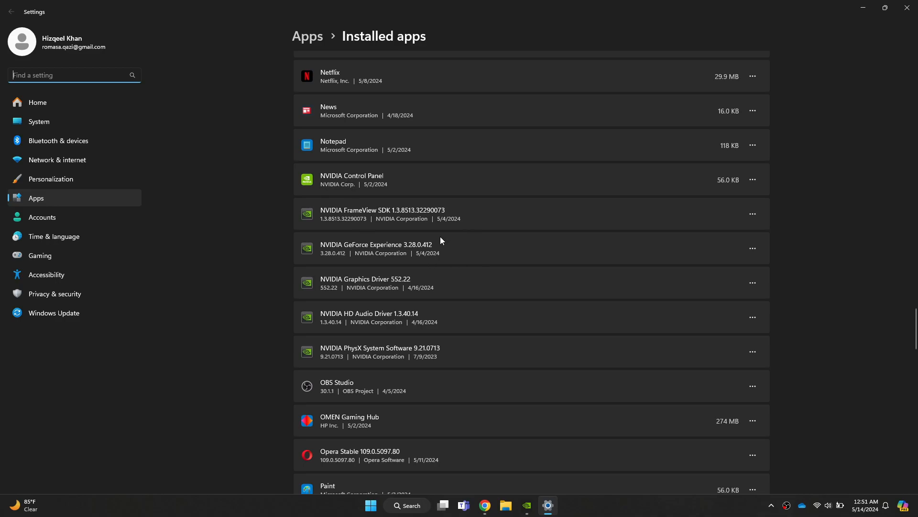
{"action": "mouse_move", "coordinate": [422, 305]}
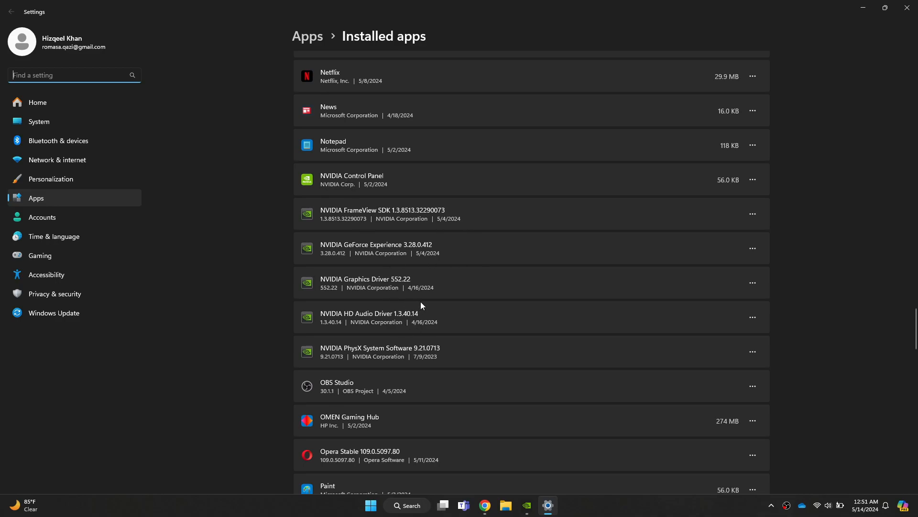